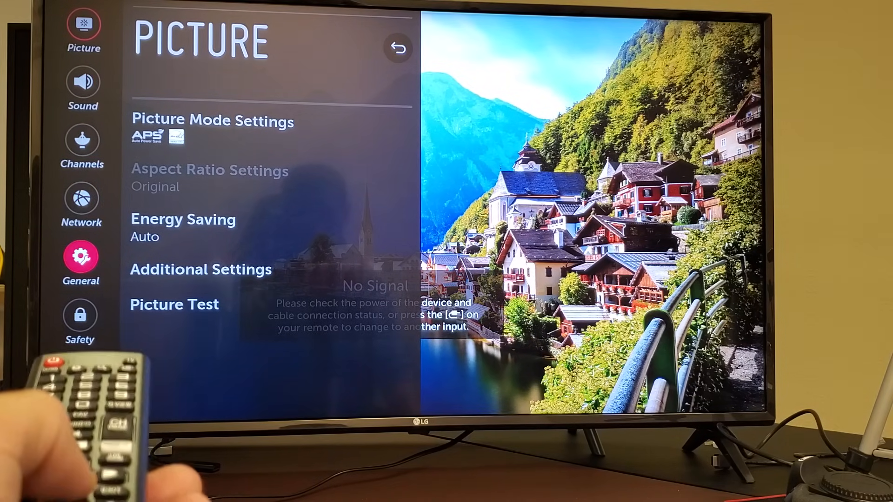
Step: Open General settings and scroll down the list toward About This TV
left_click(81, 257)
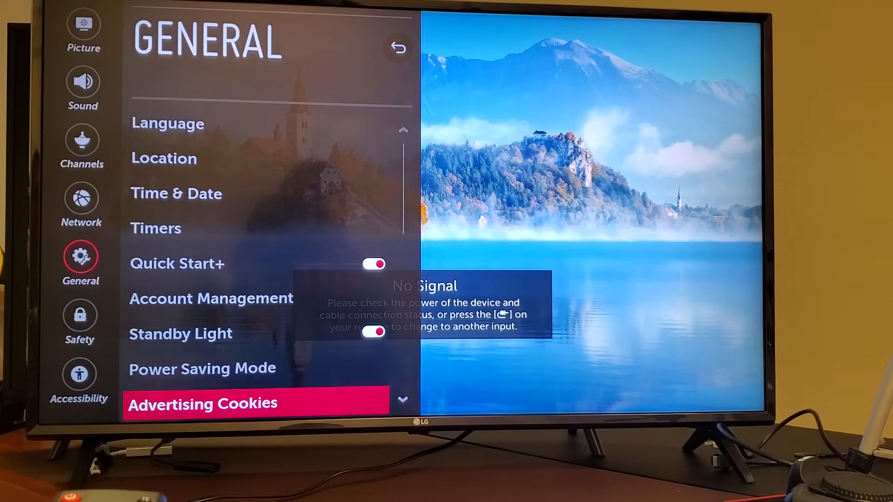
scroll("down", 3)
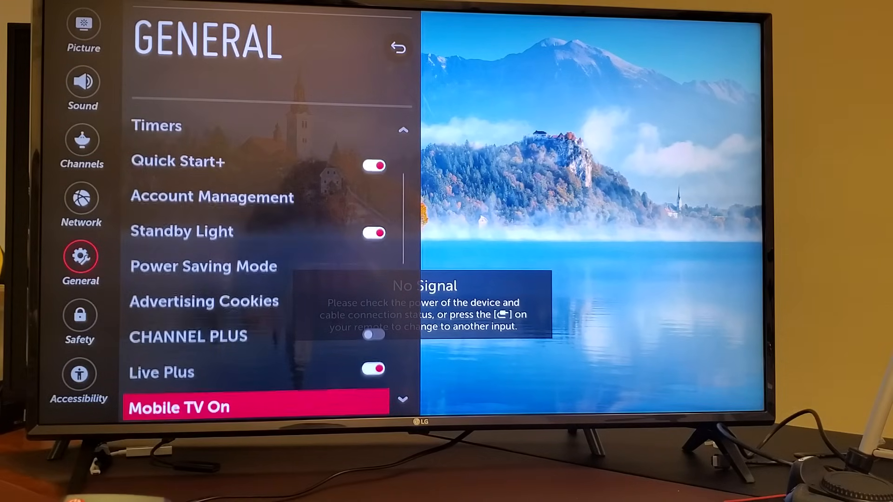
scroll("down", 3)
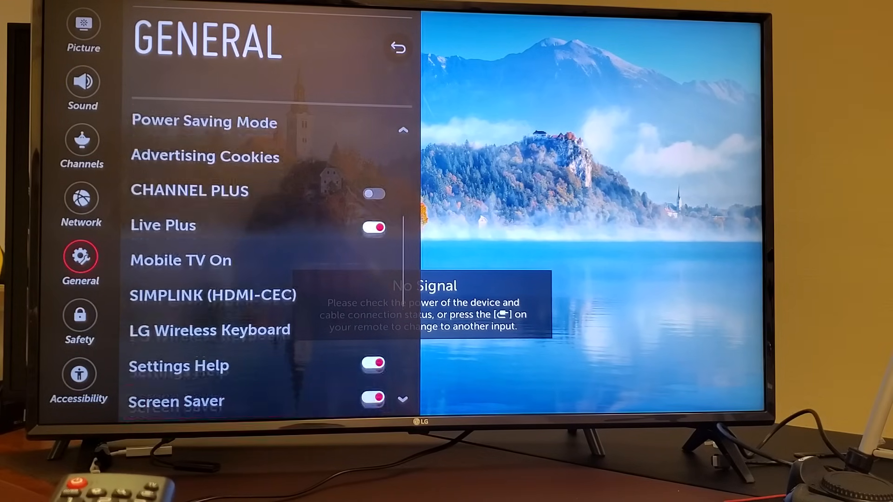
scroll("down", 3)
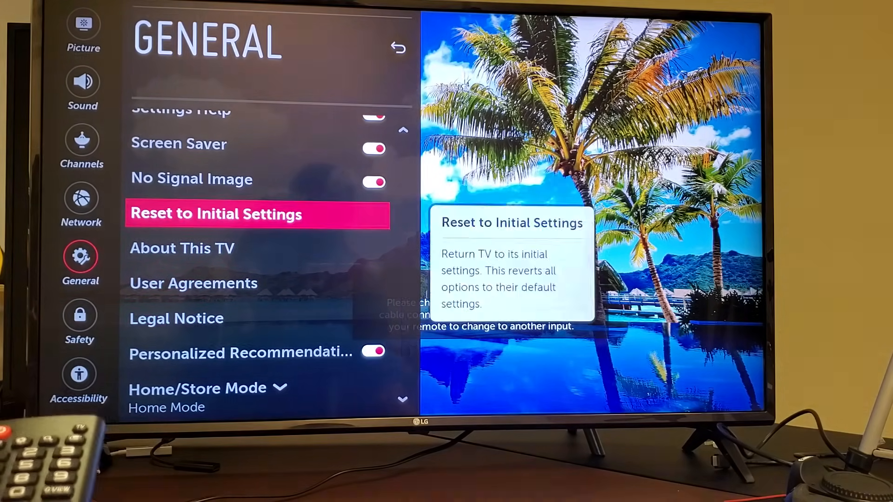
Step: Open About This TV (version 04.10.40) and switch Allow Automatic Updates on
key("Down")
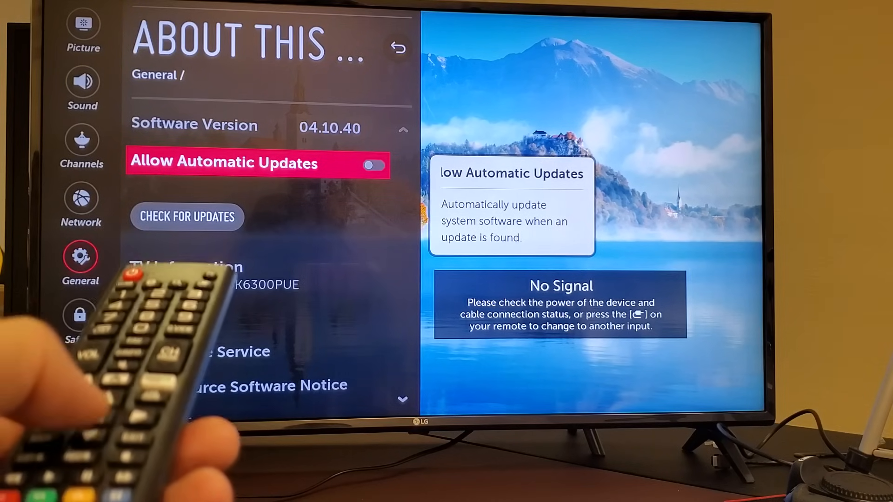
left_click(373, 165)
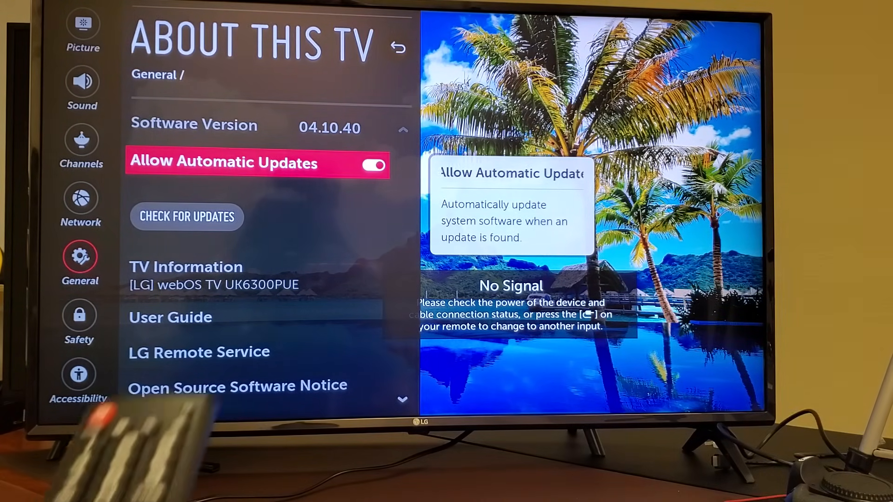
Step: Check for updates and start downloading the new TV software
left_click(373, 165)
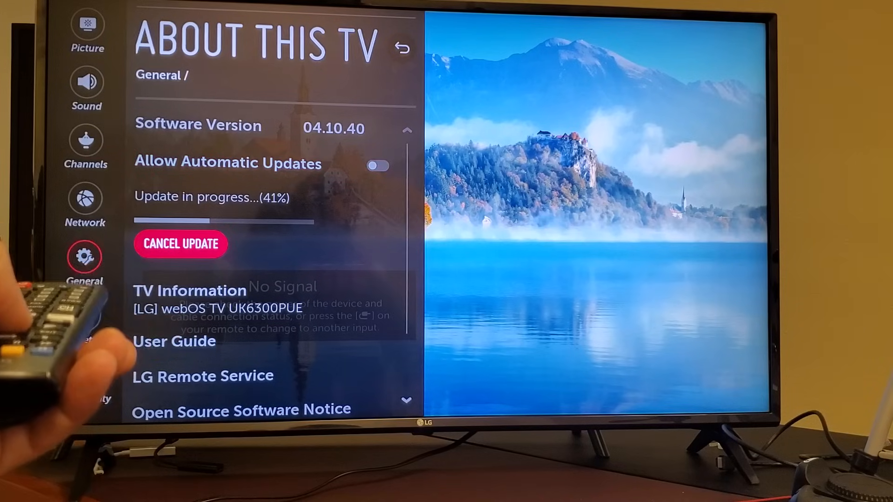
mouse_move(228, 164)
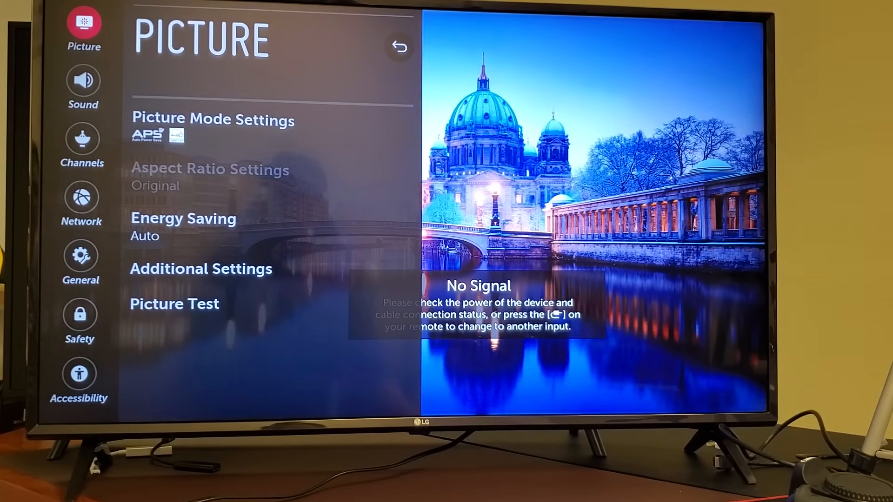
Step: Navigate back to General, scroll down, and reopen About This TV after the update
left_click(79, 314)
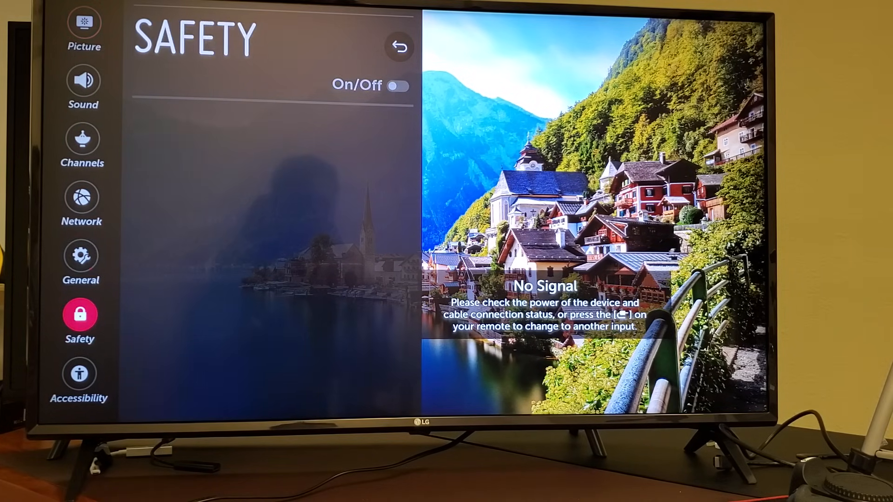
left_click(81, 255)
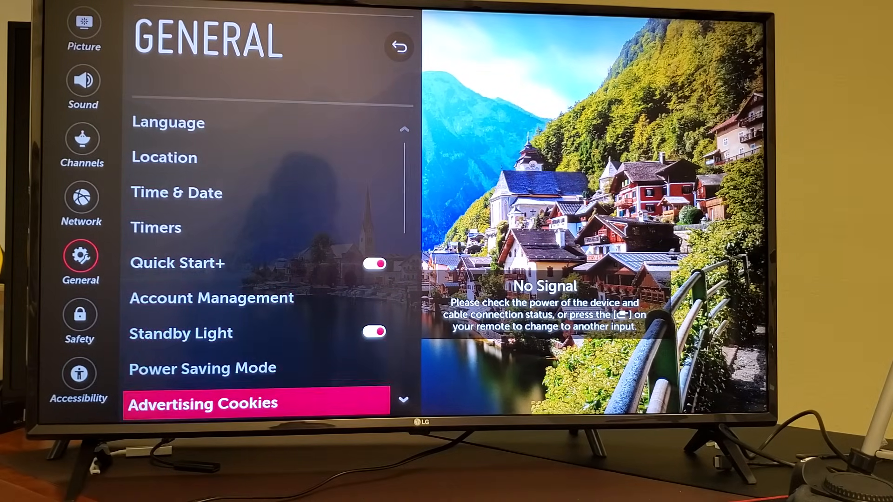
scroll("down", 3)
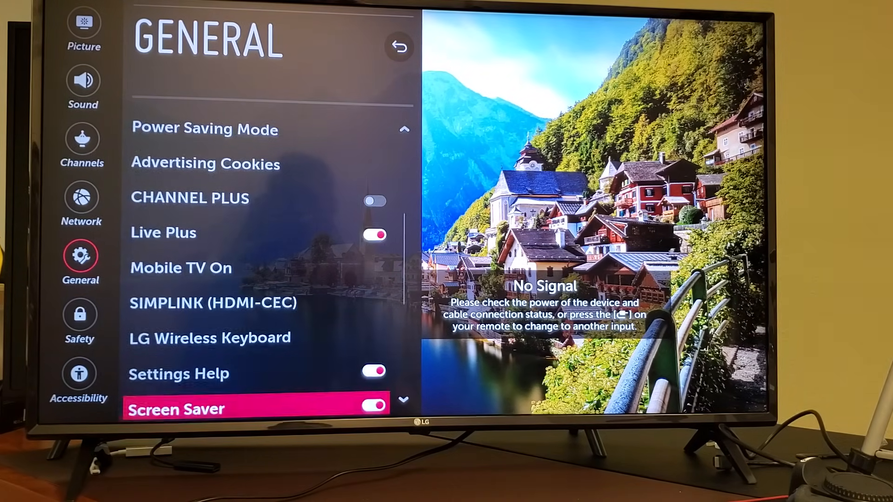
scroll("down", 3)
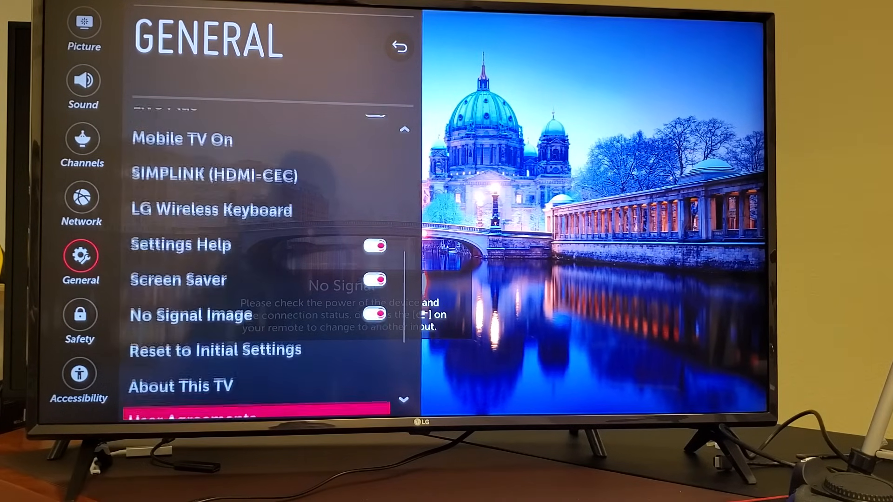
scroll("down", 3)
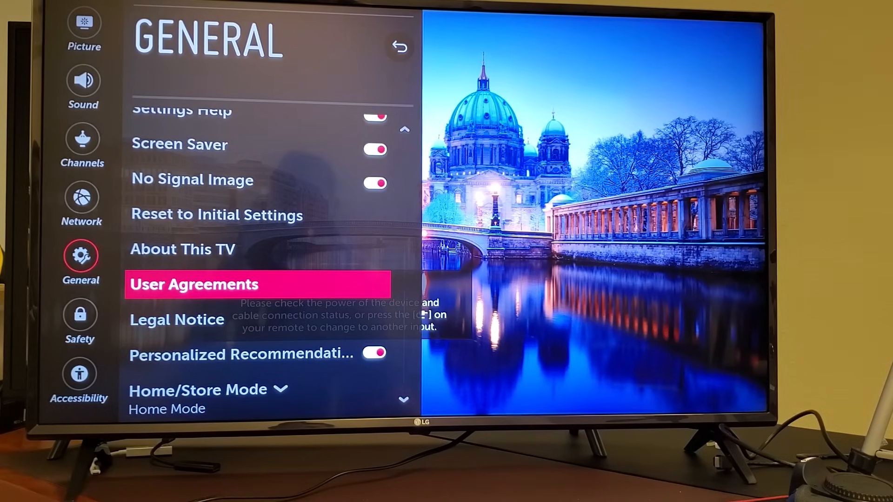
left_click(182, 249)
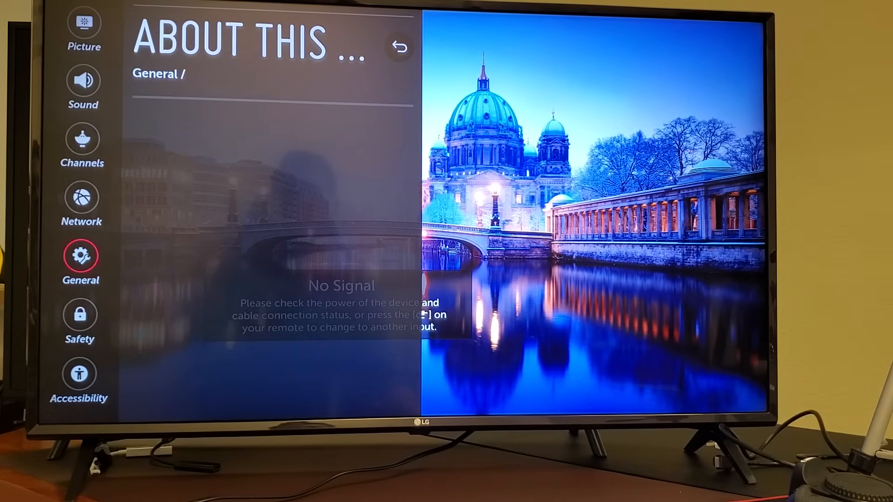